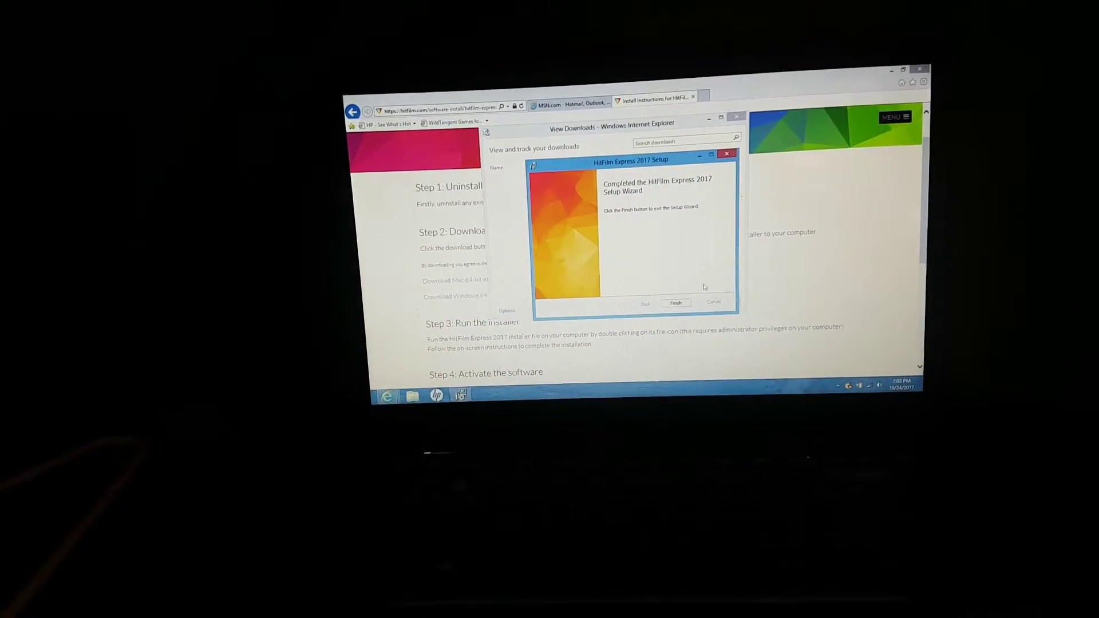
Step: Exit the finished HitFilm Express 2017 setup wizard with Finish
left_click(675, 303)
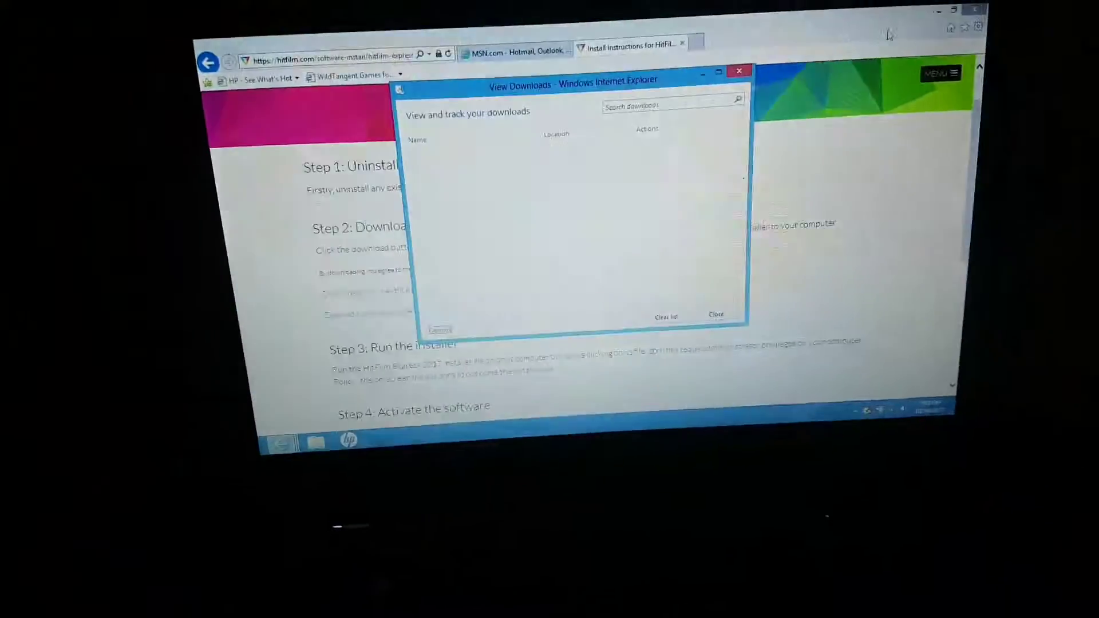